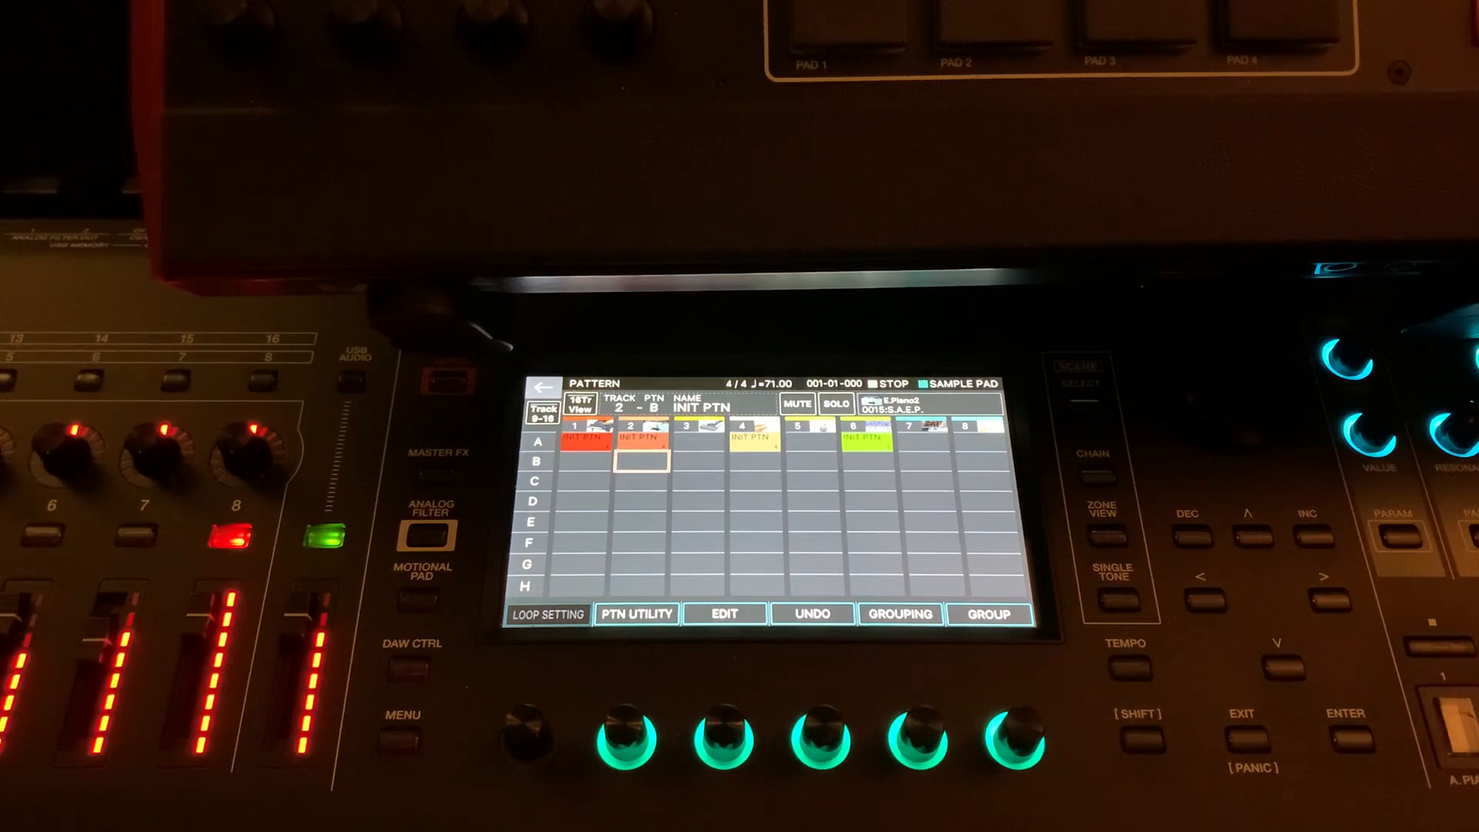
Record an E.Piano phrase into track 2, pattern B, then end the take with REC END
{"action": "left_click", "coordinate": [1124, 670]}
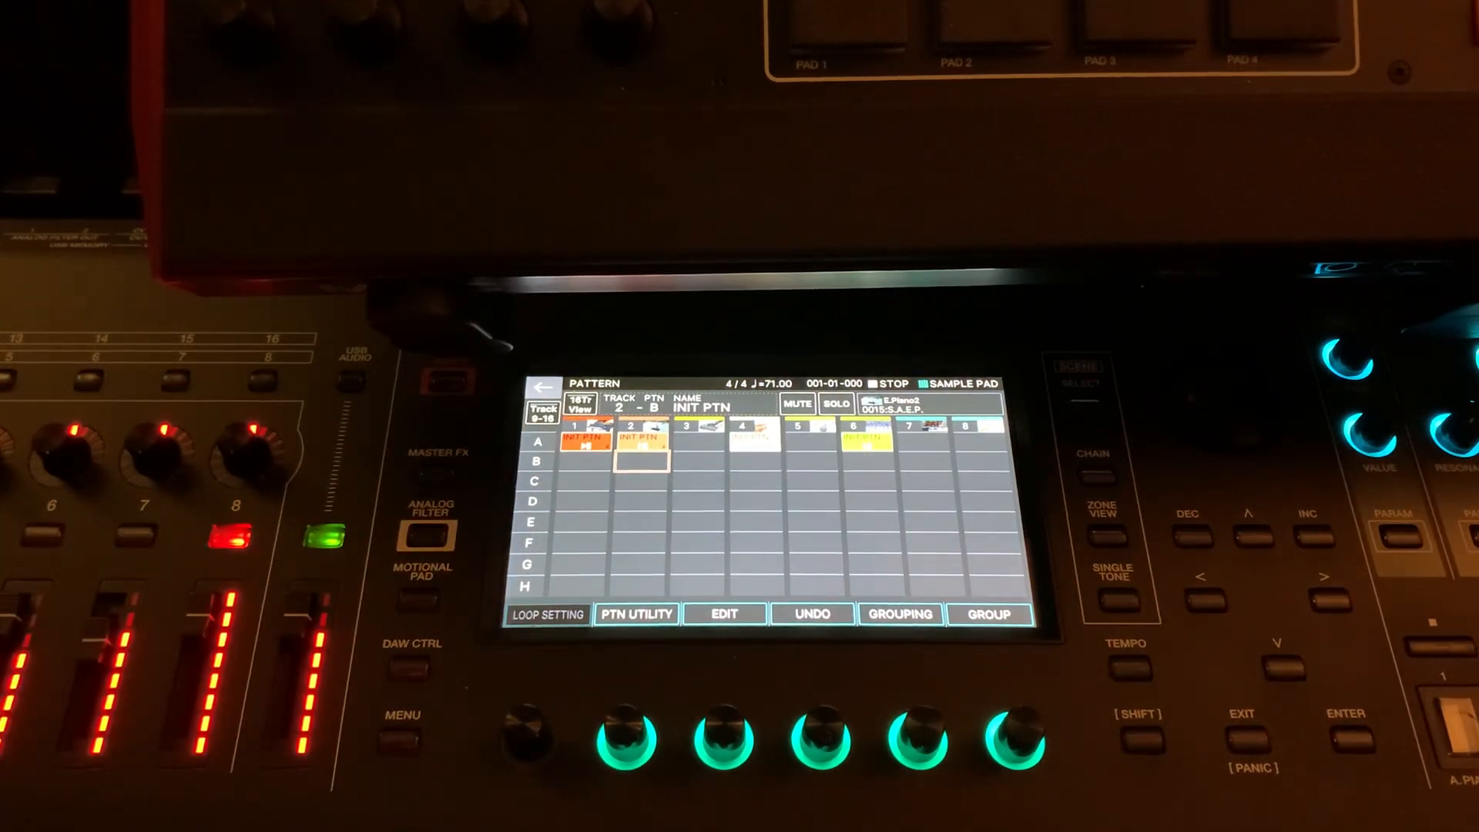
{"action": "left_click", "coordinate": [641, 444]}
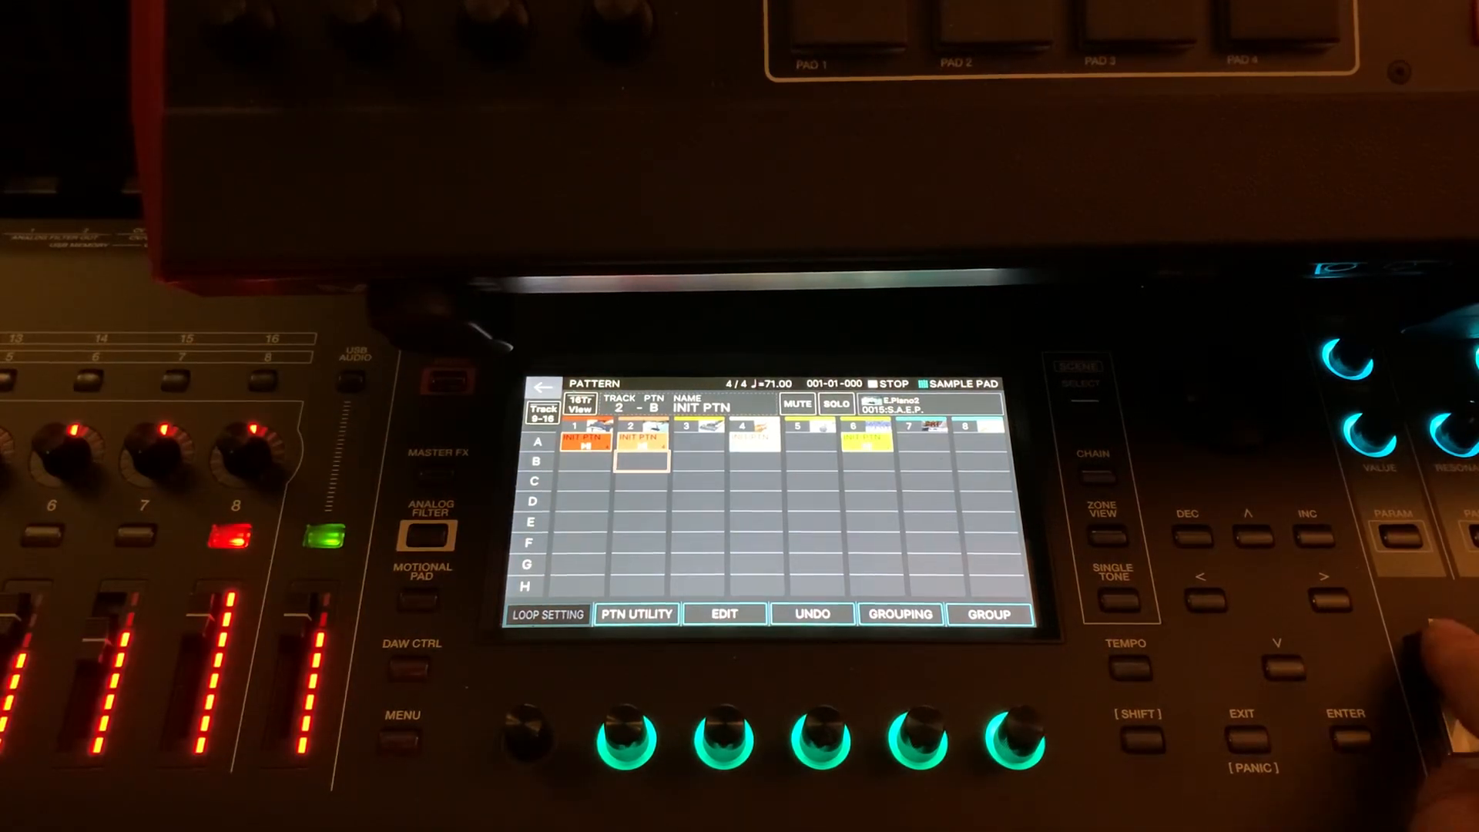
{"action": "left_click", "coordinate": [1125, 670]}
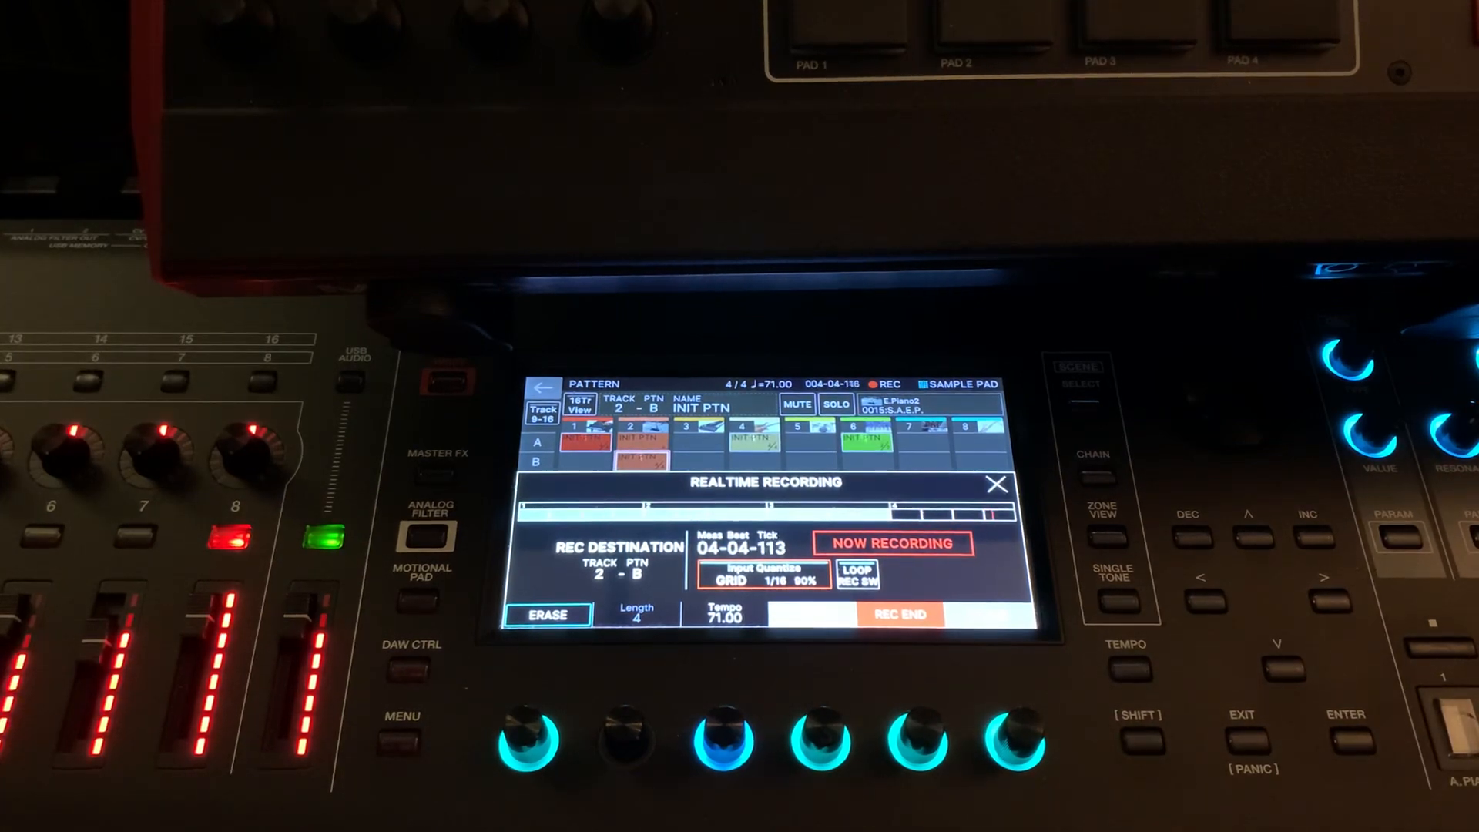
{"action": "left_click", "coordinate": [899, 615]}
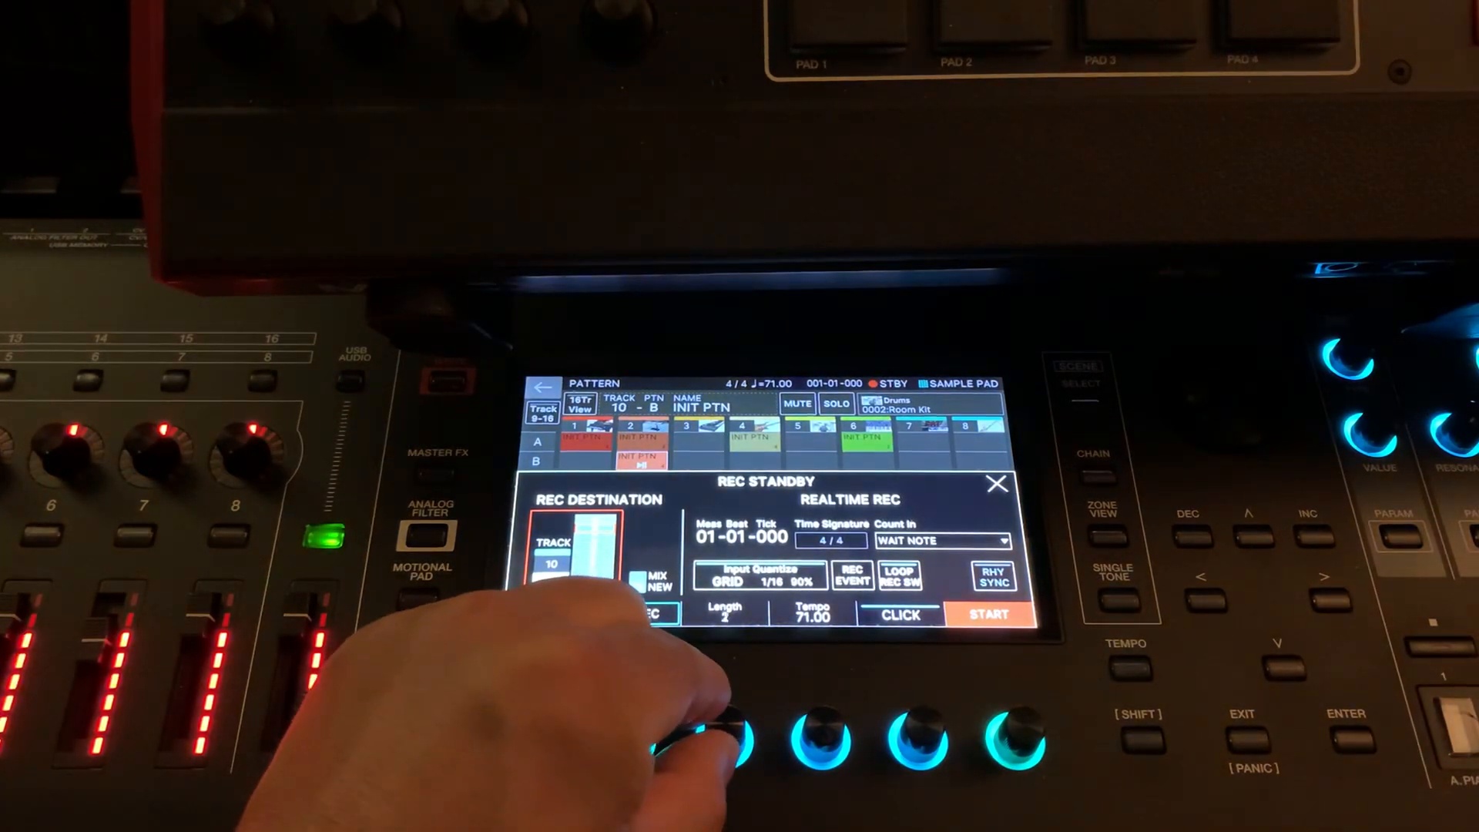
{"action": "left_click", "coordinate": [986, 615]}
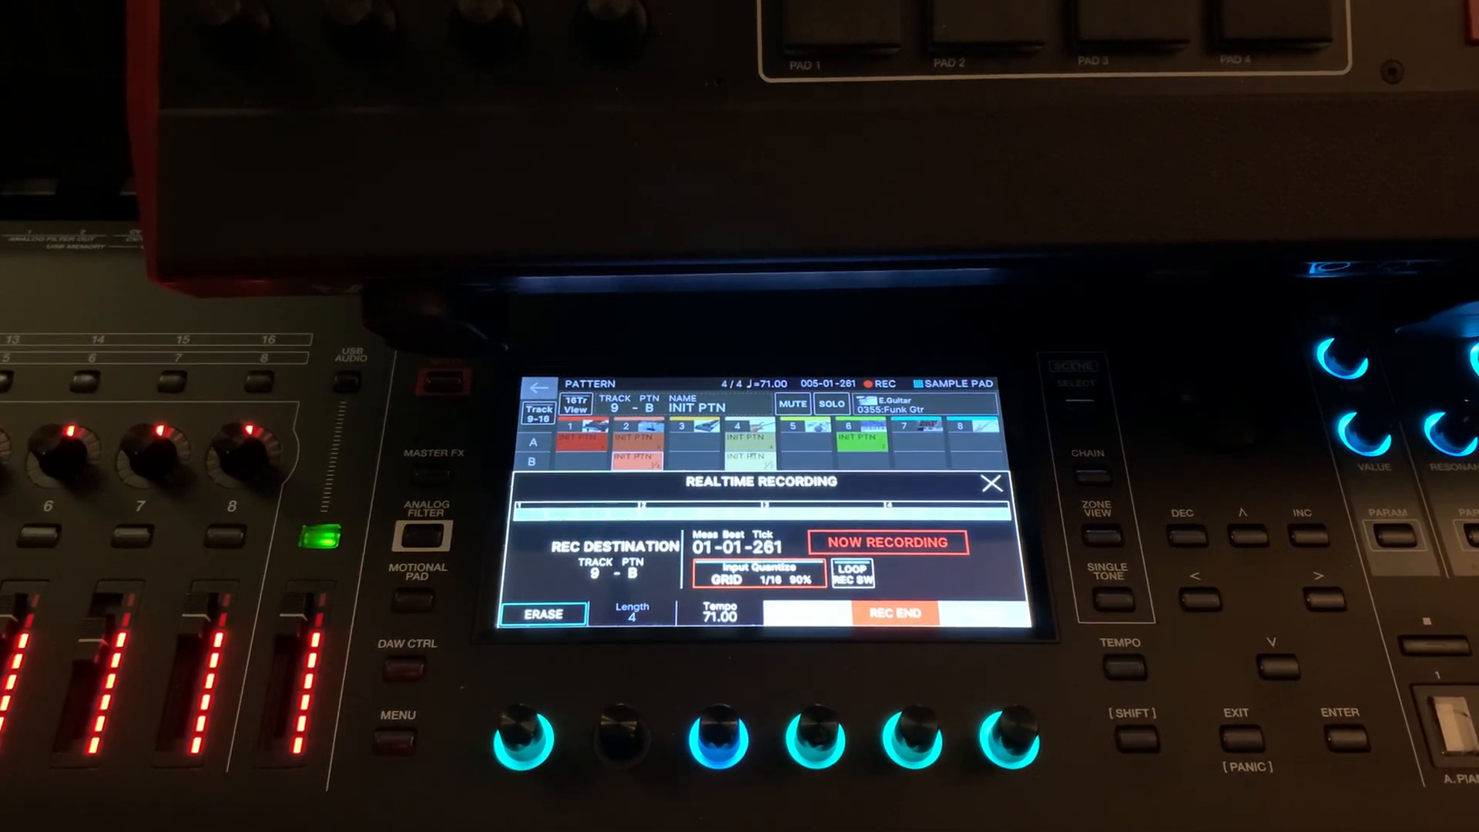
End the Funk Guitar take on track 9, pattern B, and return to the stopped pattern grid
{"action": "left_click", "coordinate": [893, 613]}
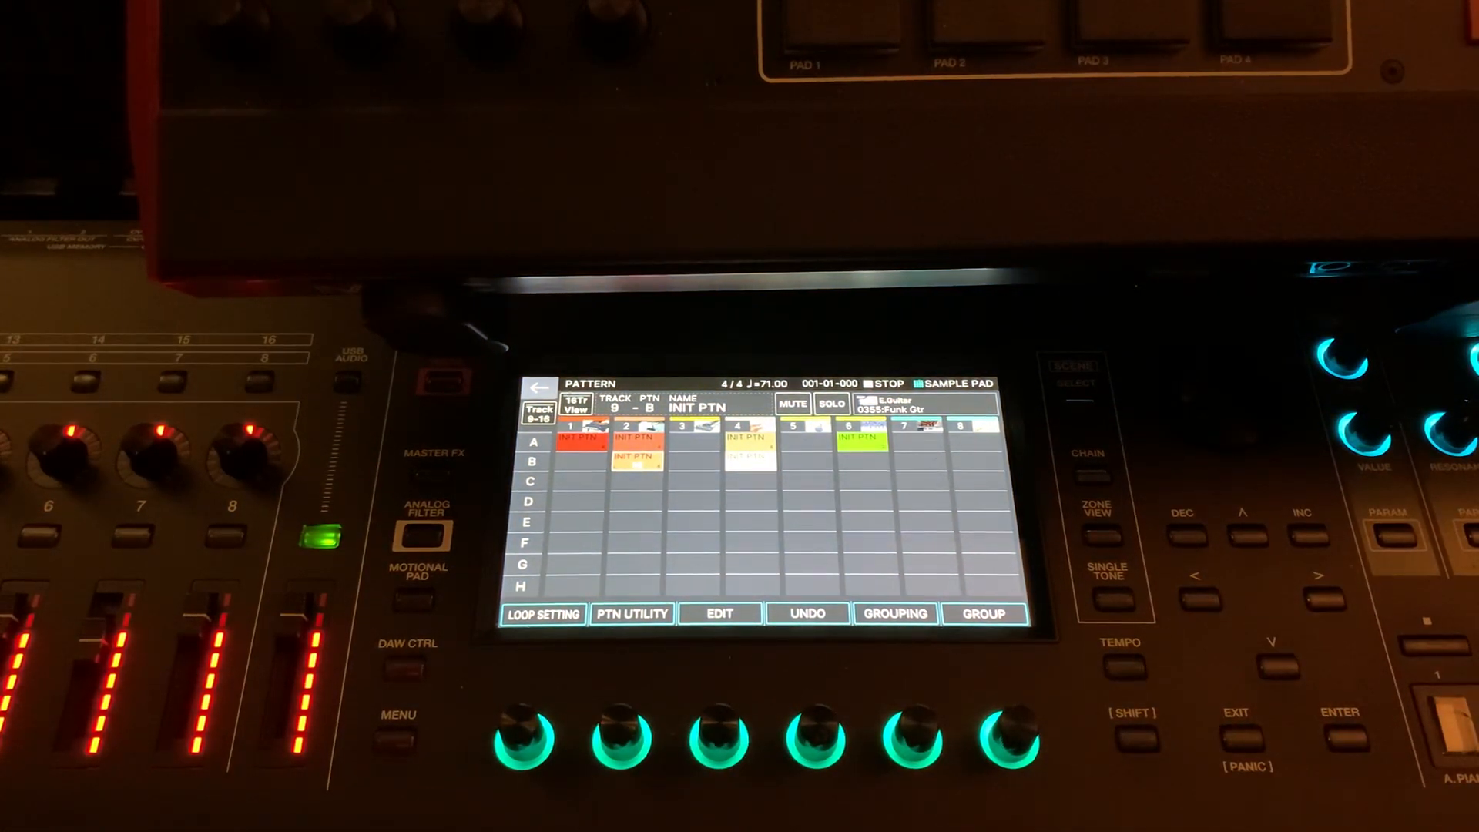
{"action": "left_click", "coordinate": [1122, 671]}
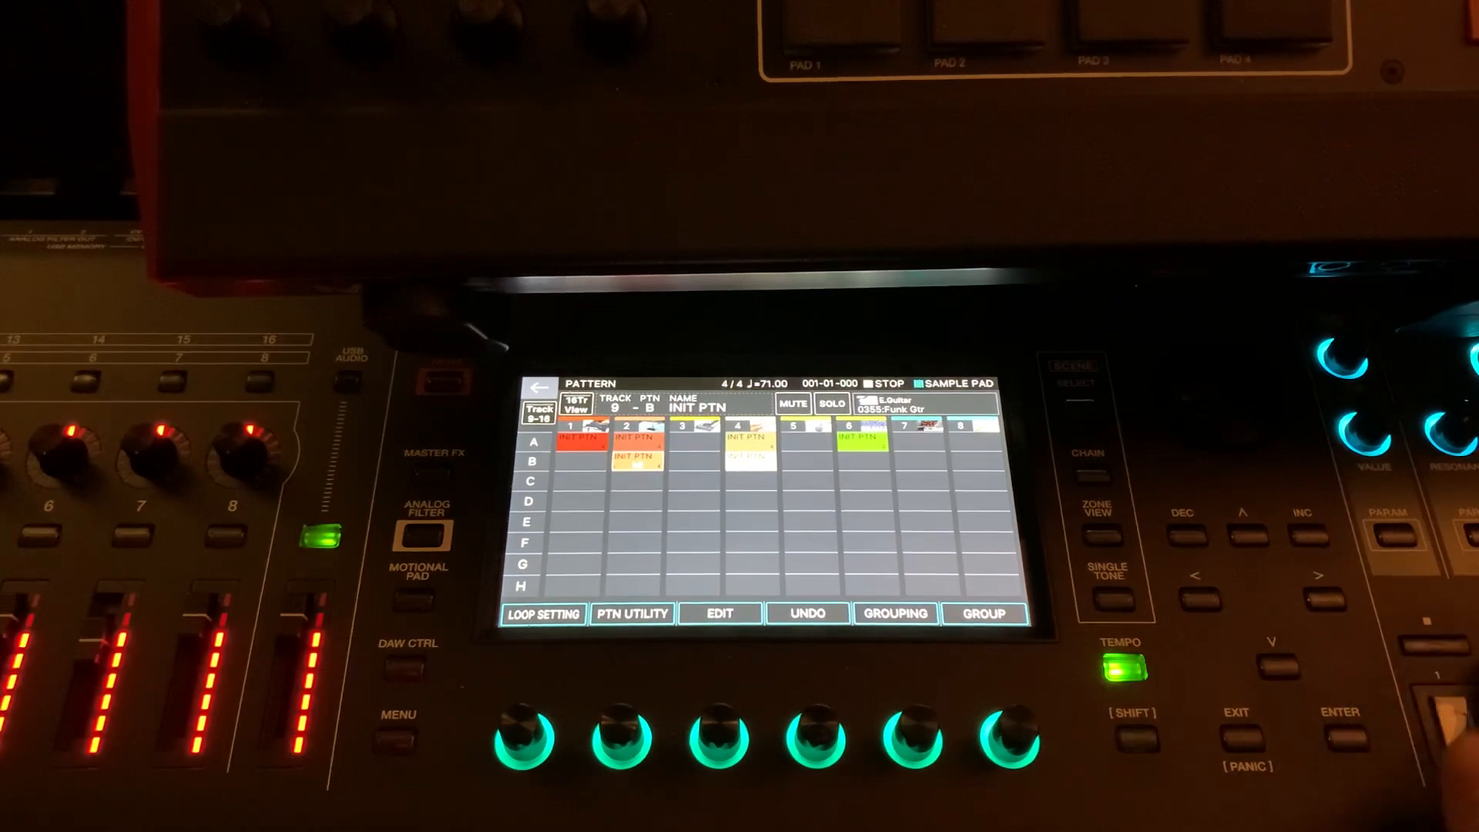